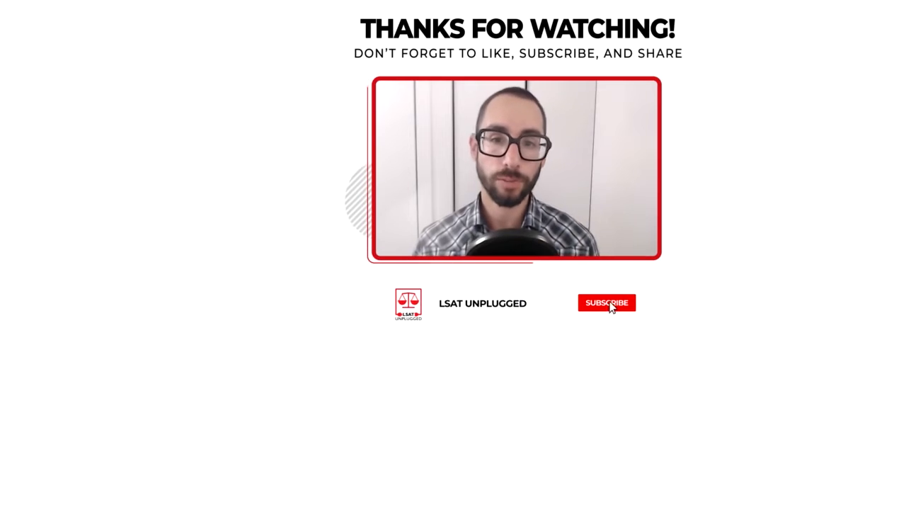
click(607, 302)
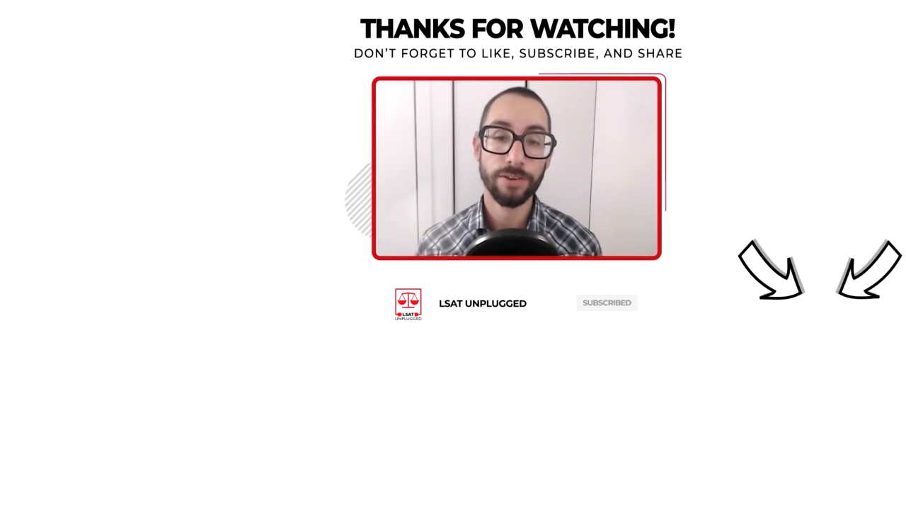